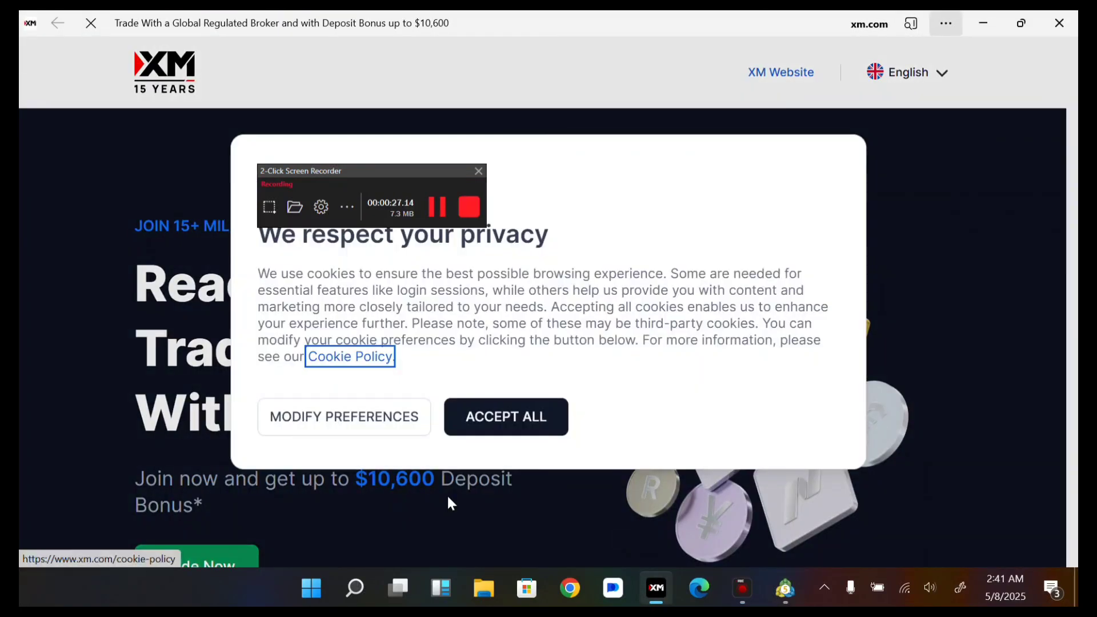
Accept the XM cookie notice and go to the Register Your Account page
{"action": "left_click", "coordinate": [506, 417]}
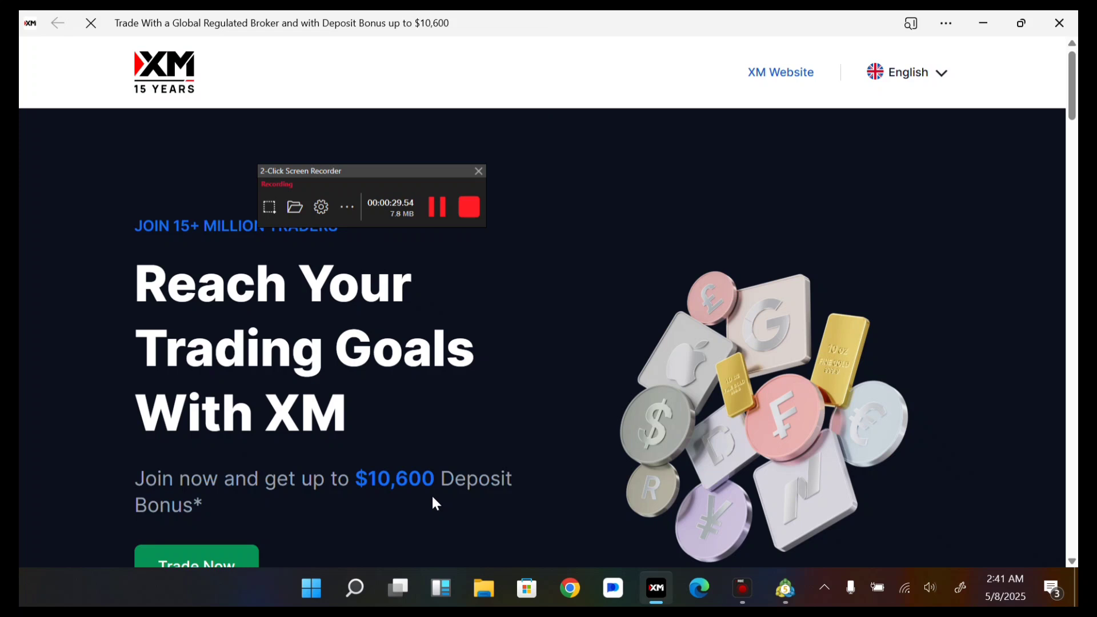
{"action": "mouse_move", "coordinate": [238, 564]}
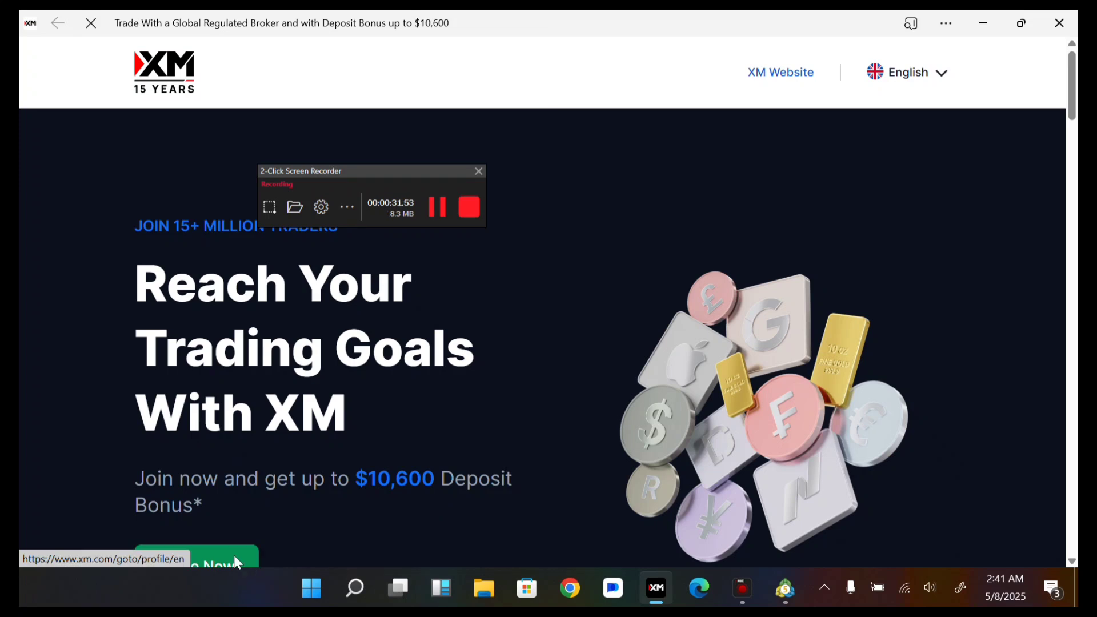
{"action": "left_click", "coordinate": [212, 554]}
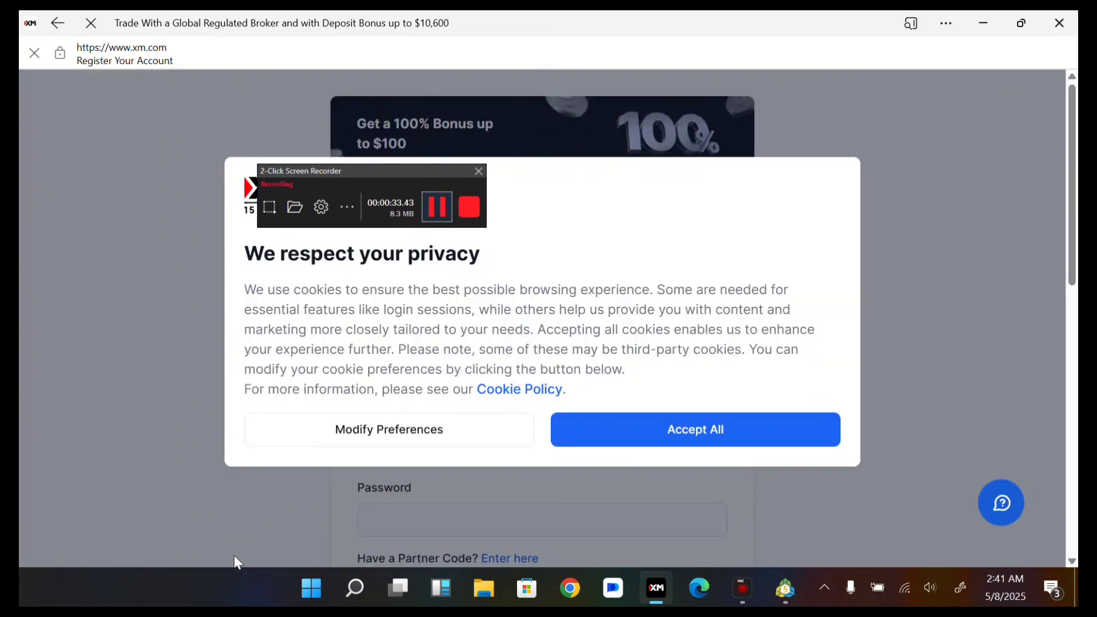
{"action": "left_click", "coordinate": [695, 429]}
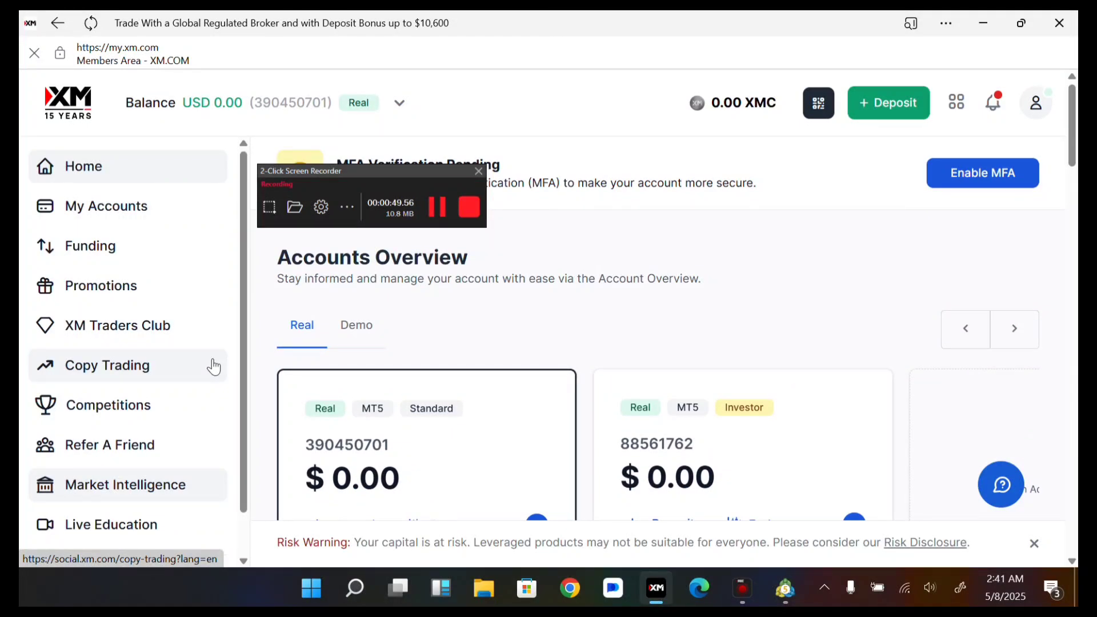
{"action": "left_click", "coordinate": [356, 325]}
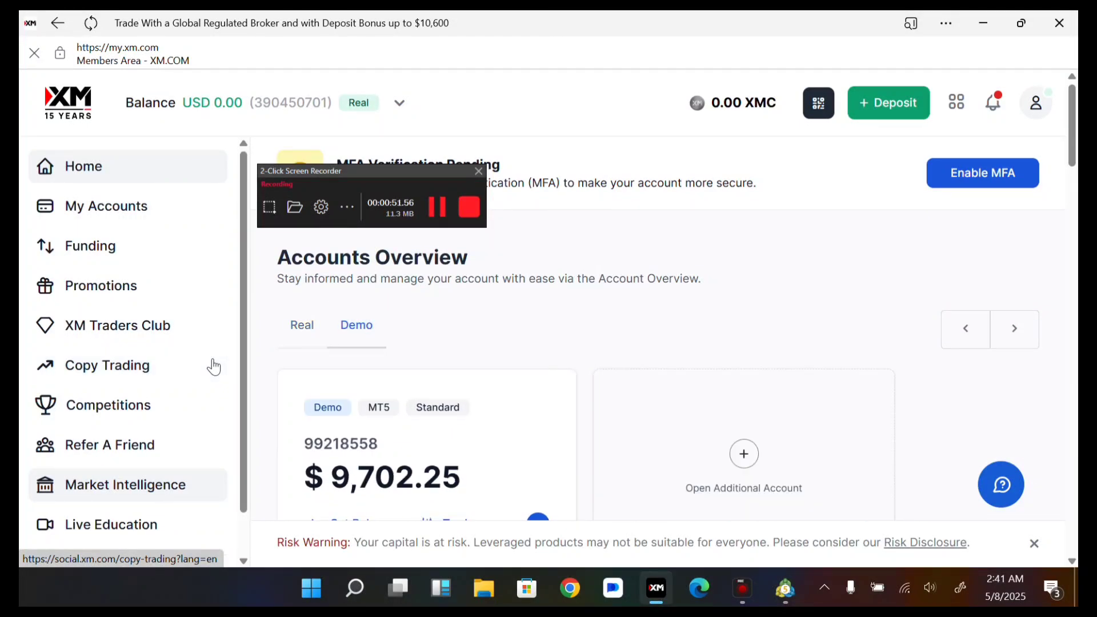
{"action": "scroll", "scroll_direction": "down", "scroll_amount": 3}
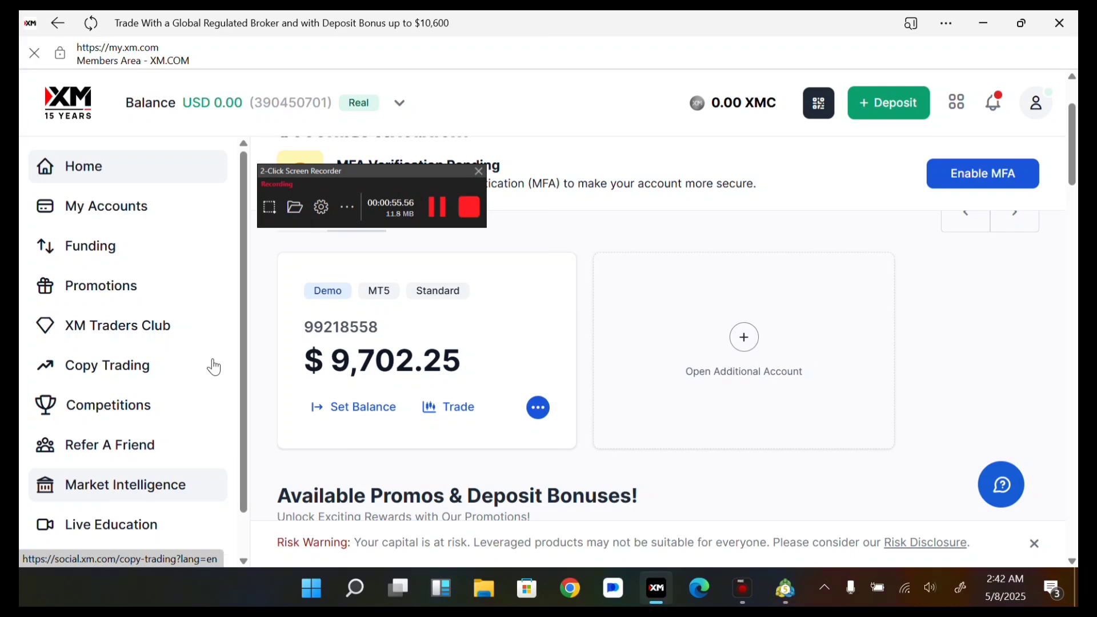
{"action": "left_click", "coordinate": [538, 407]}
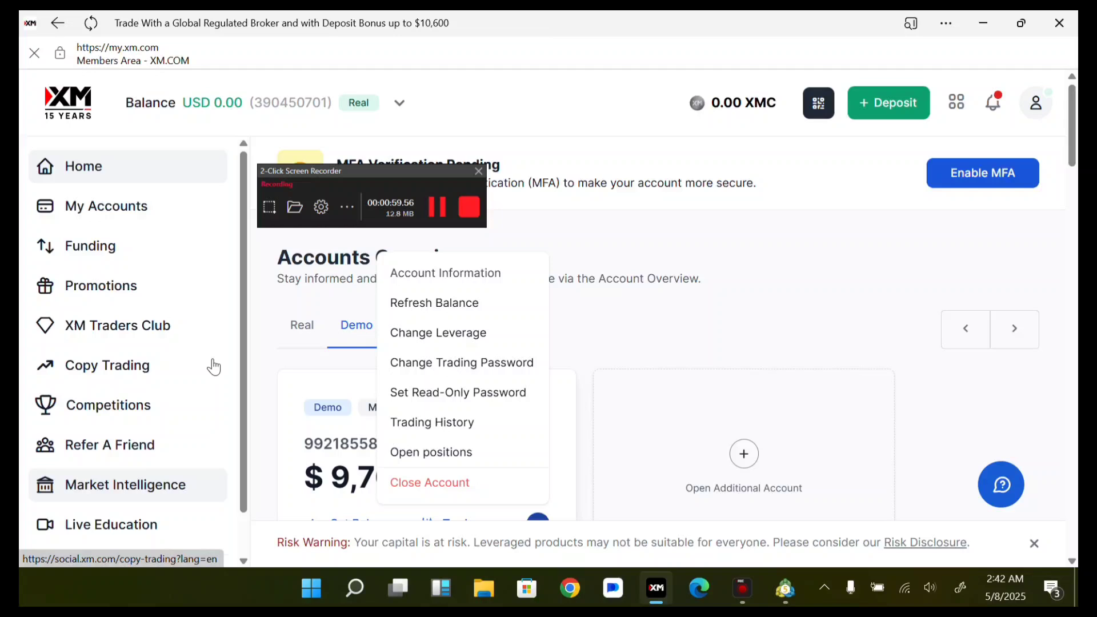
{"action": "scroll", "scroll_direction": "down", "scroll_amount": 3}
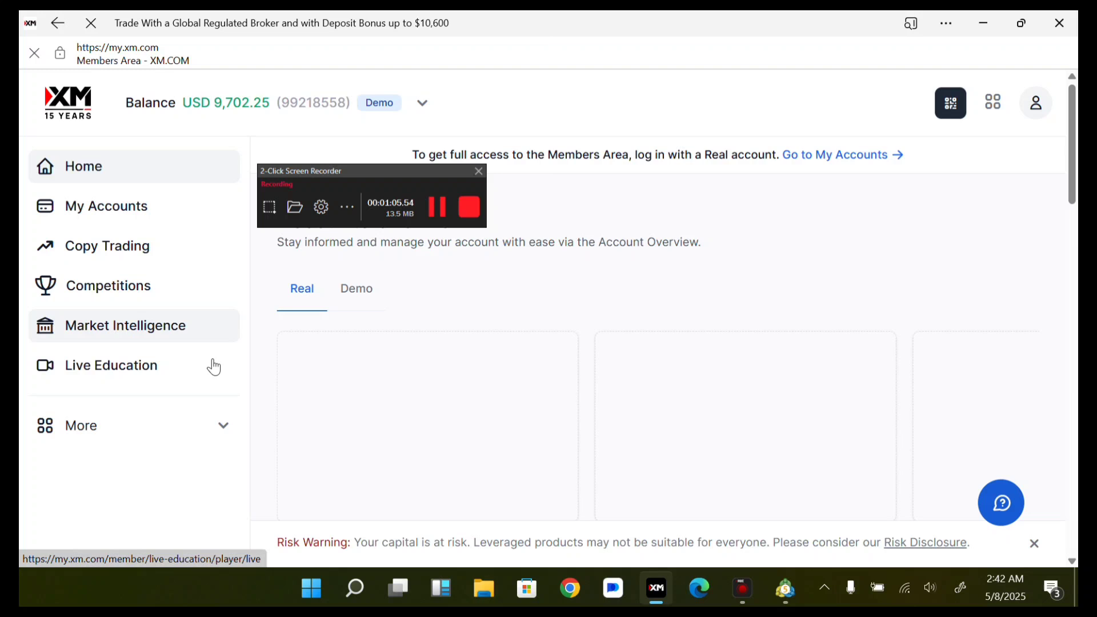
{"action": "left_click", "coordinate": [356, 288]}
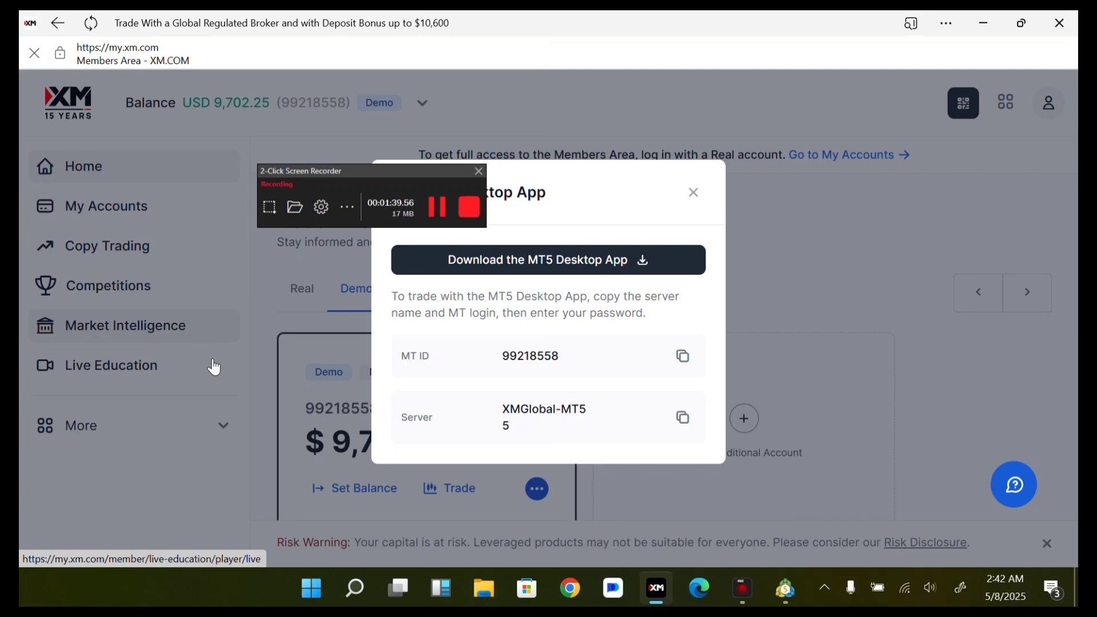
{"action": "left_click", "coordinate": [693, 192]}
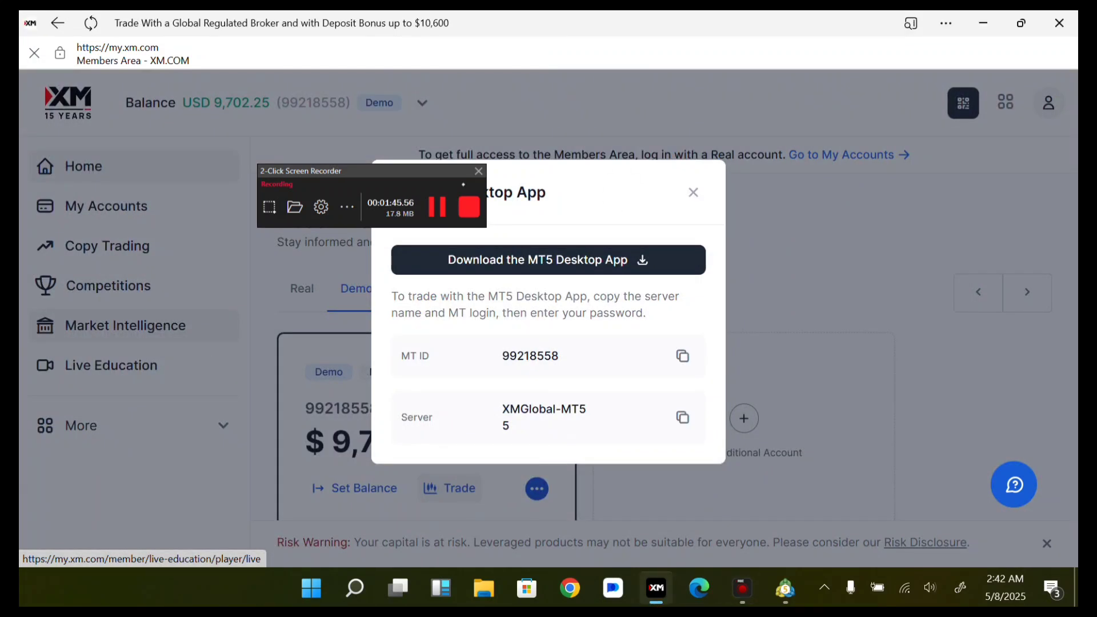
{"action": "mouse_move", "coordinate": [493, 183]}
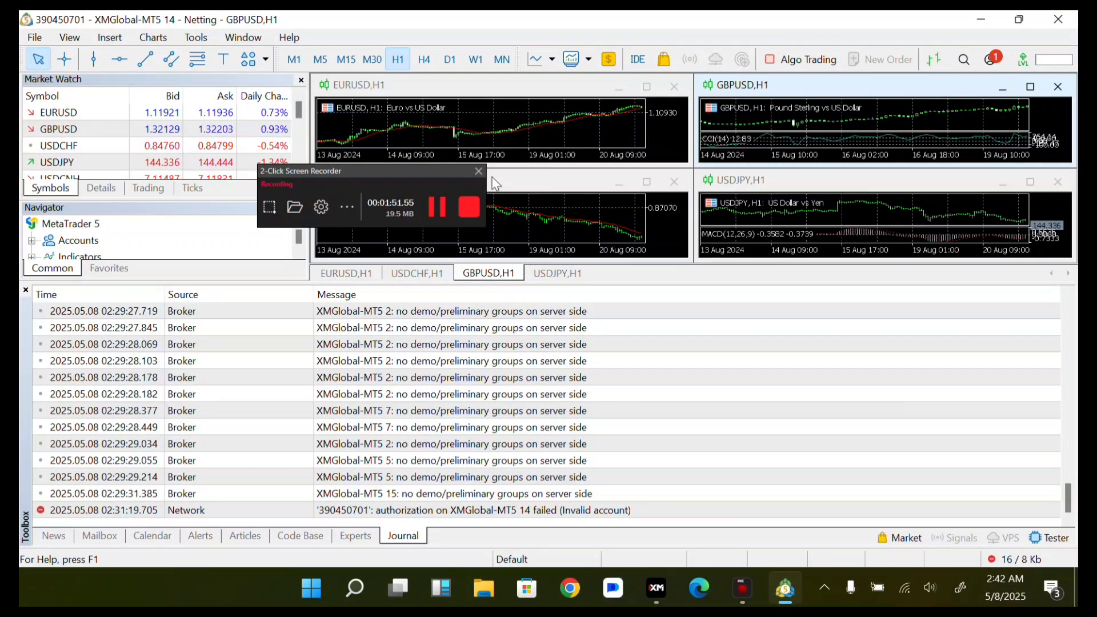
Start a new broker account, search 'xm gl', and select XM Global Limited
{"action": "left_click", "coordinate": [35, 37]}
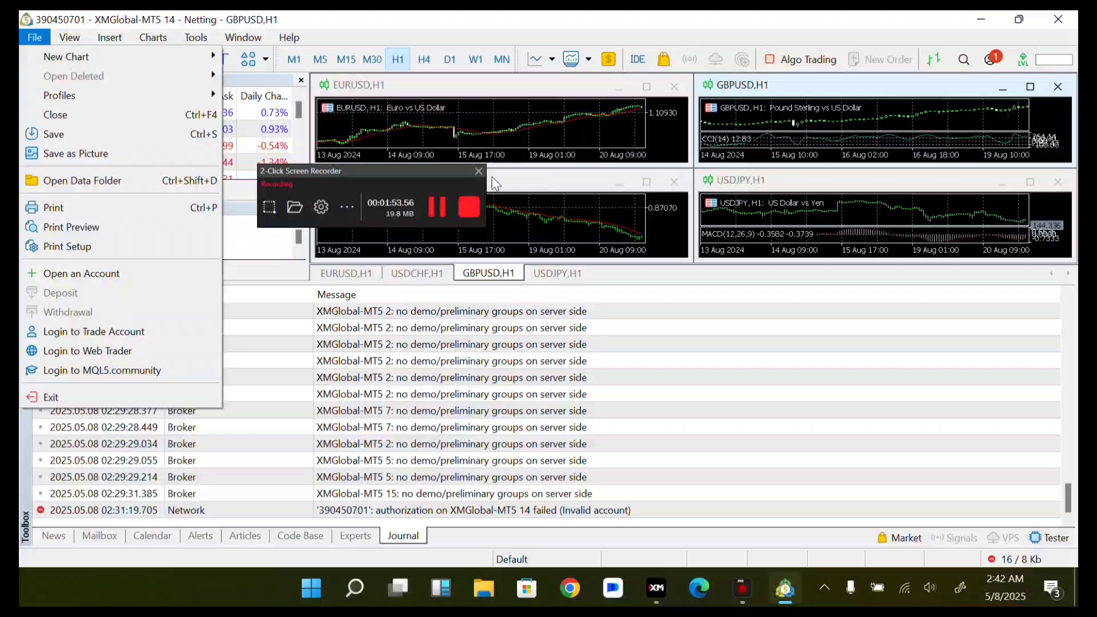
{"action": "left_click", "coordinate": [81, 274]}
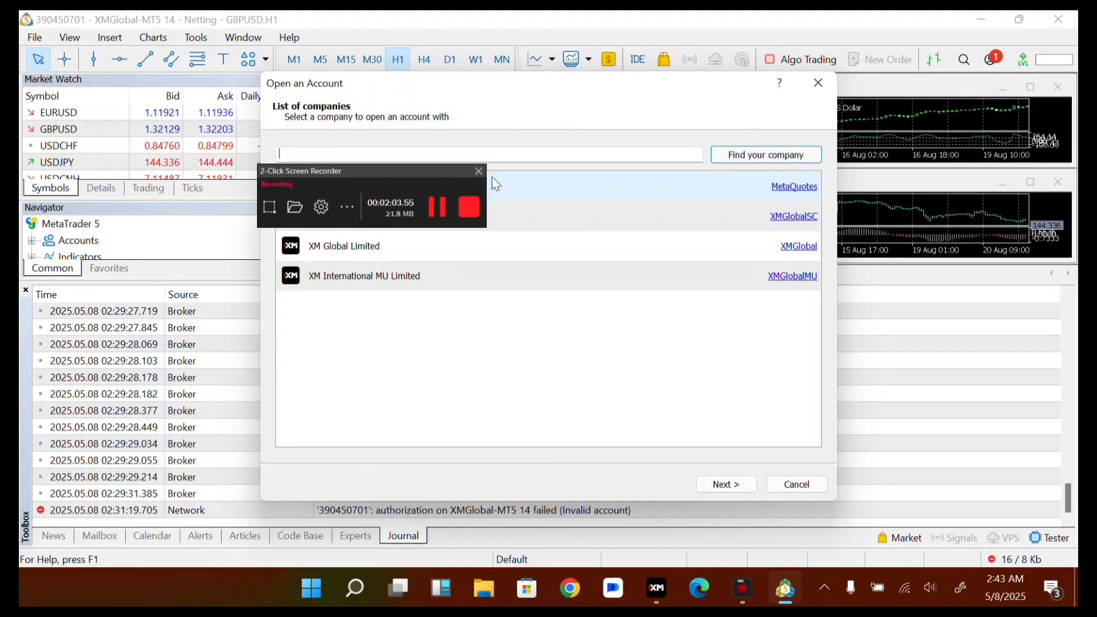
{"action": "type", "text": "x"}
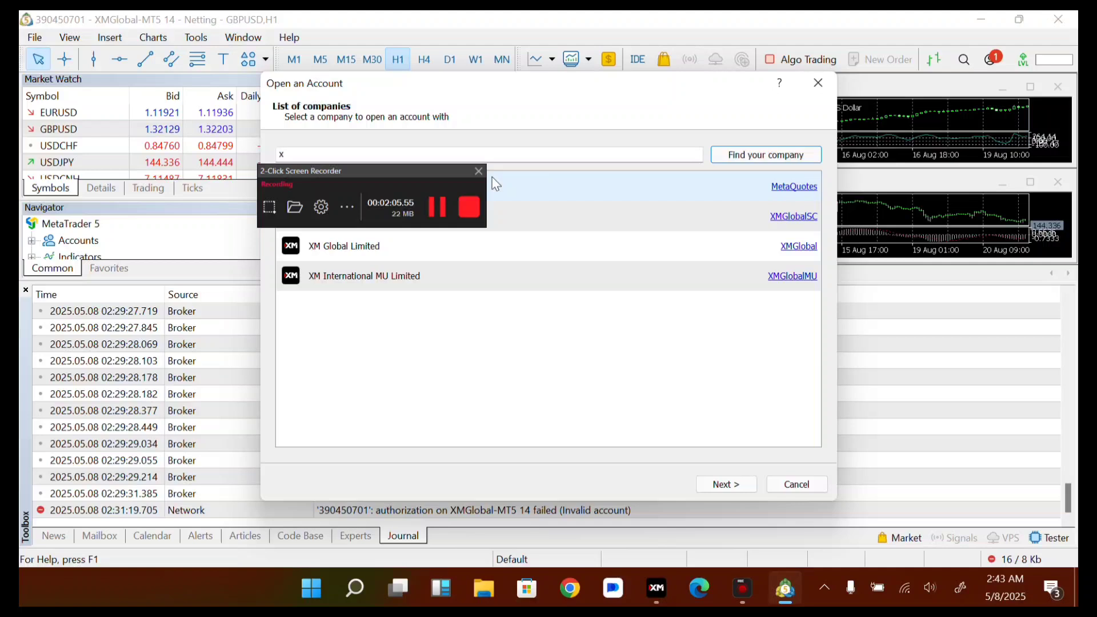
{"action": "type", "text": "m global"}
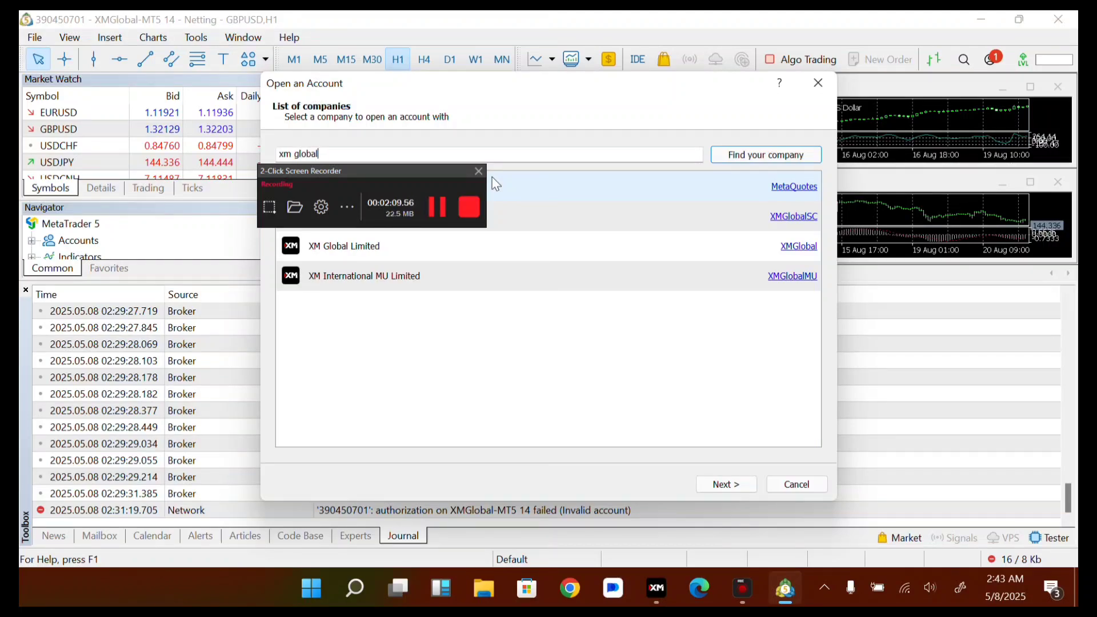
{"action": "mouse_move", "coordinate": [599, 120]}
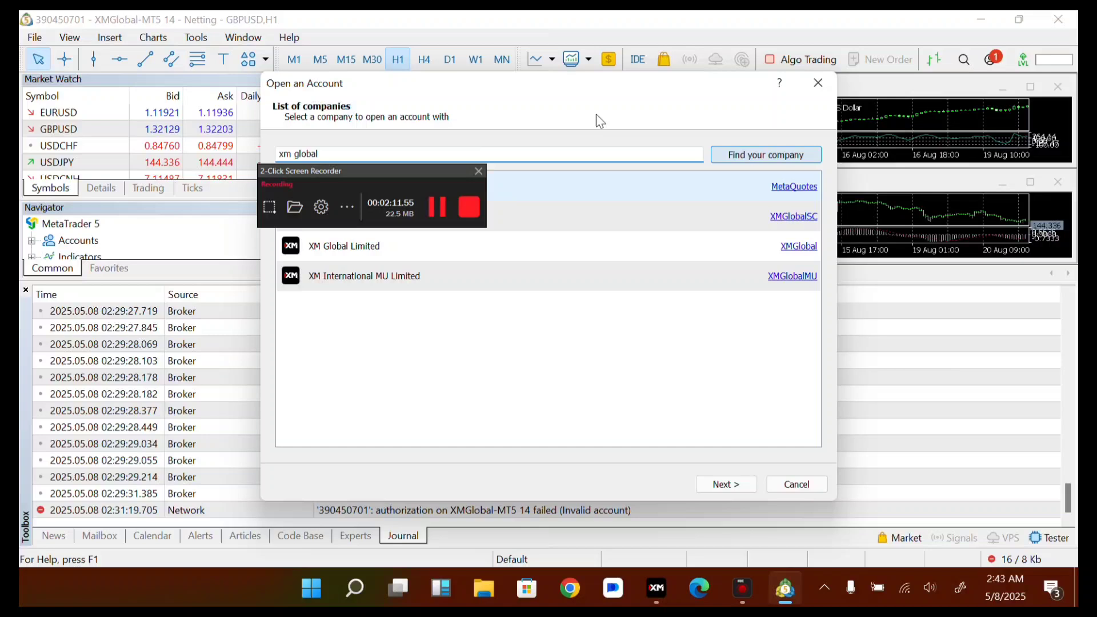
{"action": "left_click", "coordinate": [344, 246]}
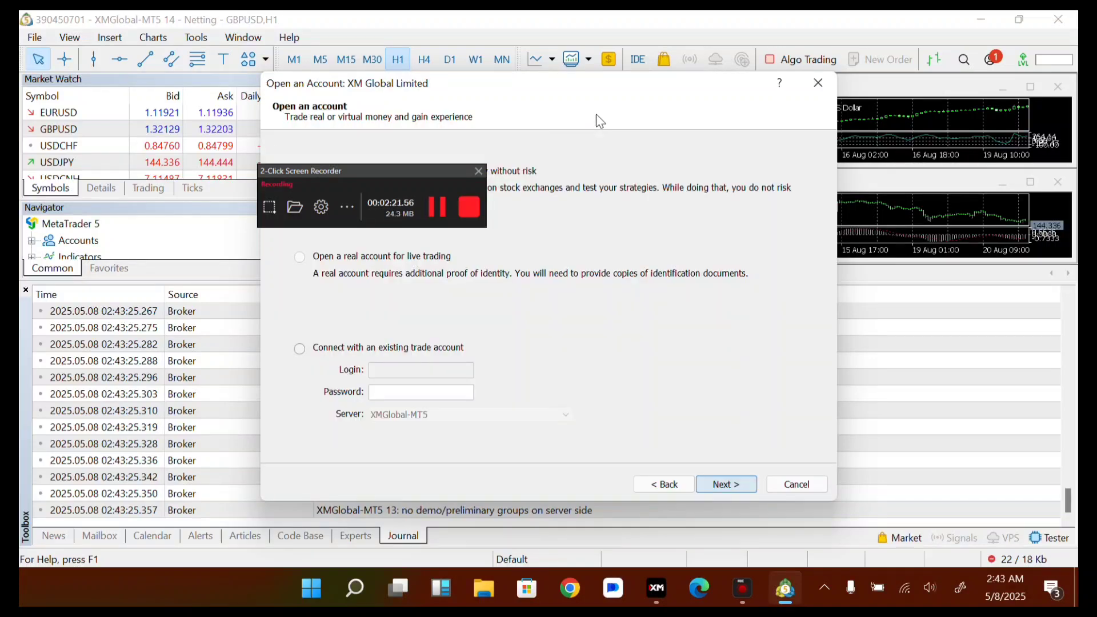
{"action": "left_click", "coordinate": [299, 347]}
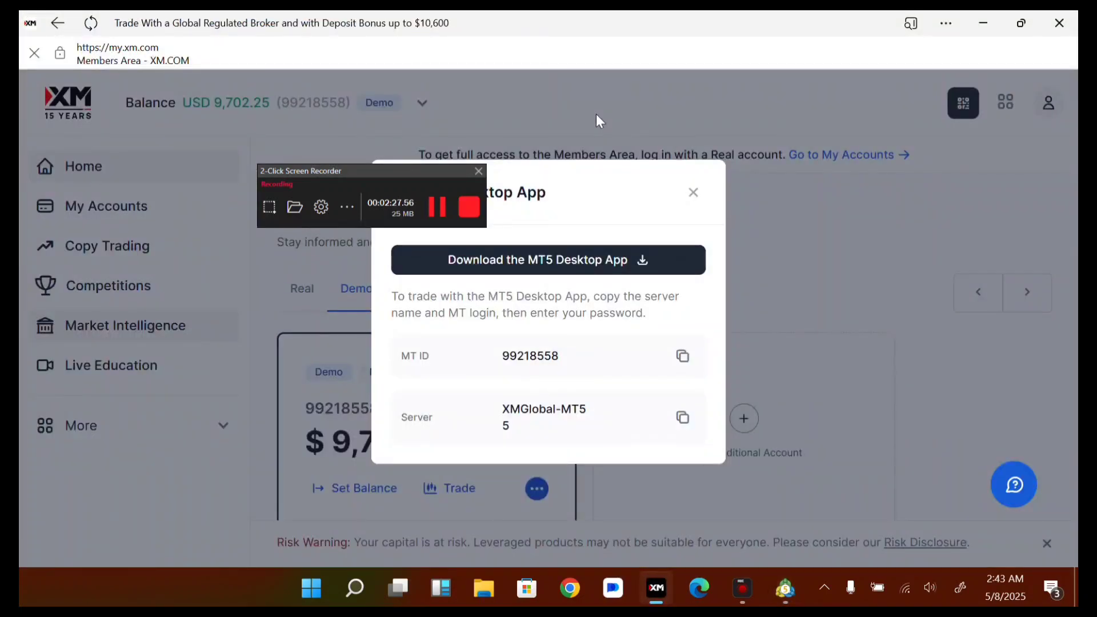
{"action": "left_click", "coordinate": [681, 356]}
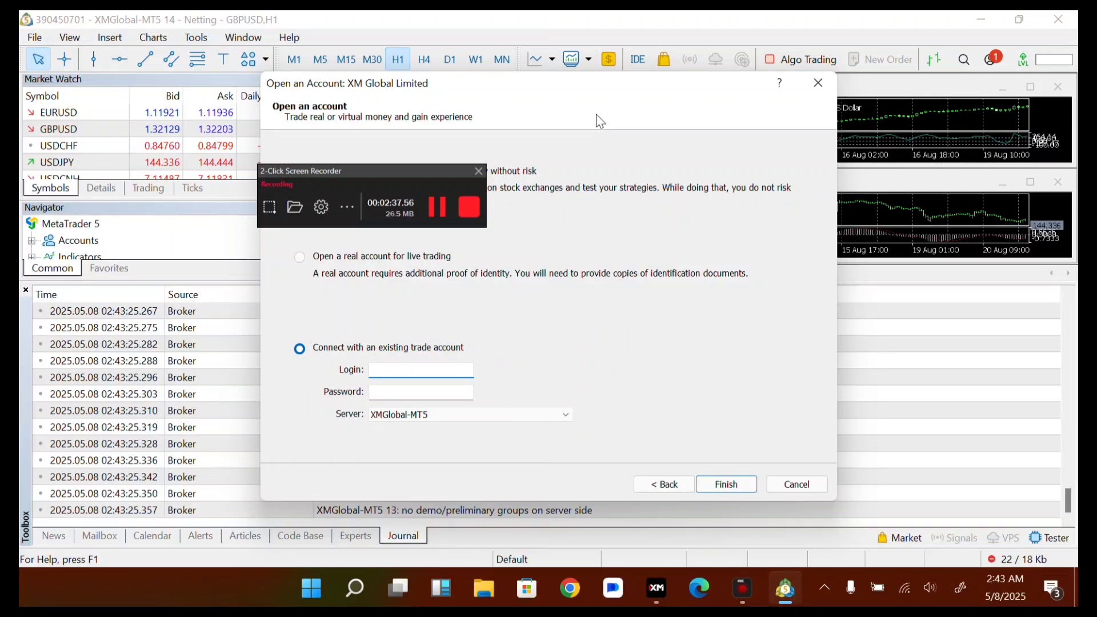
{"action": "right_click", "coordinate": [420, 370]}
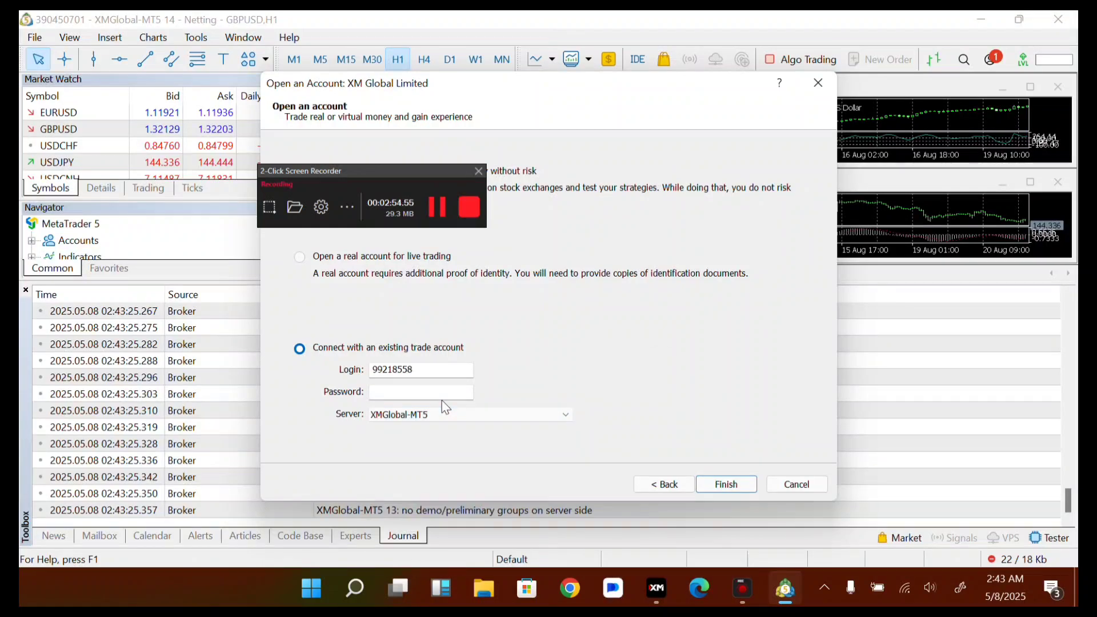
{"action": "left_click", "coordinate": [564, 414]}
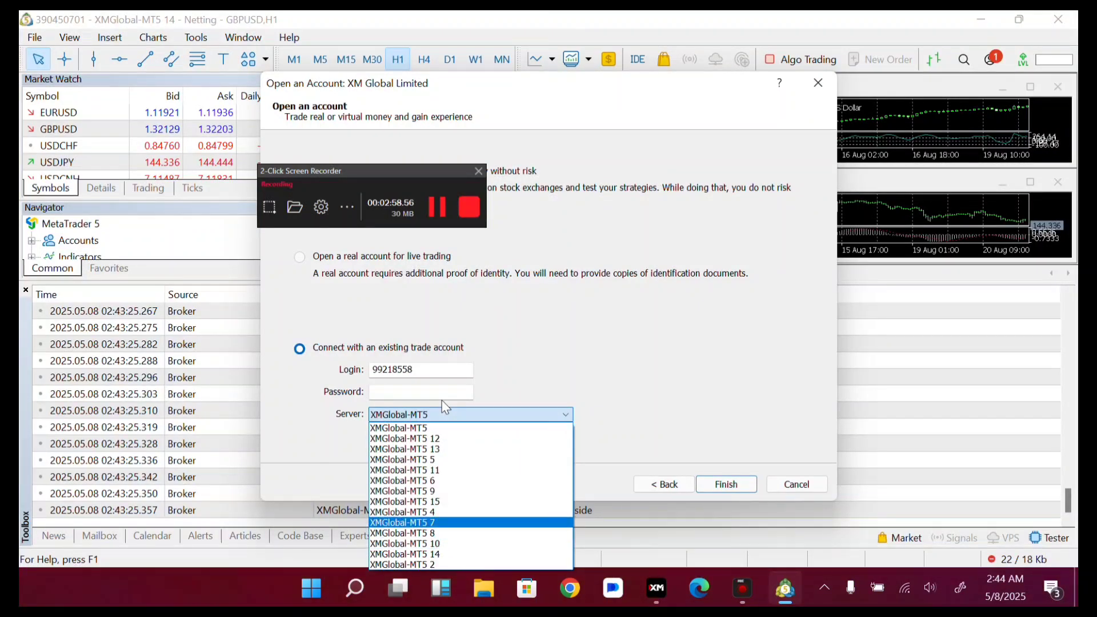
{"action": "left_click", "coordinate": [402, 522]}
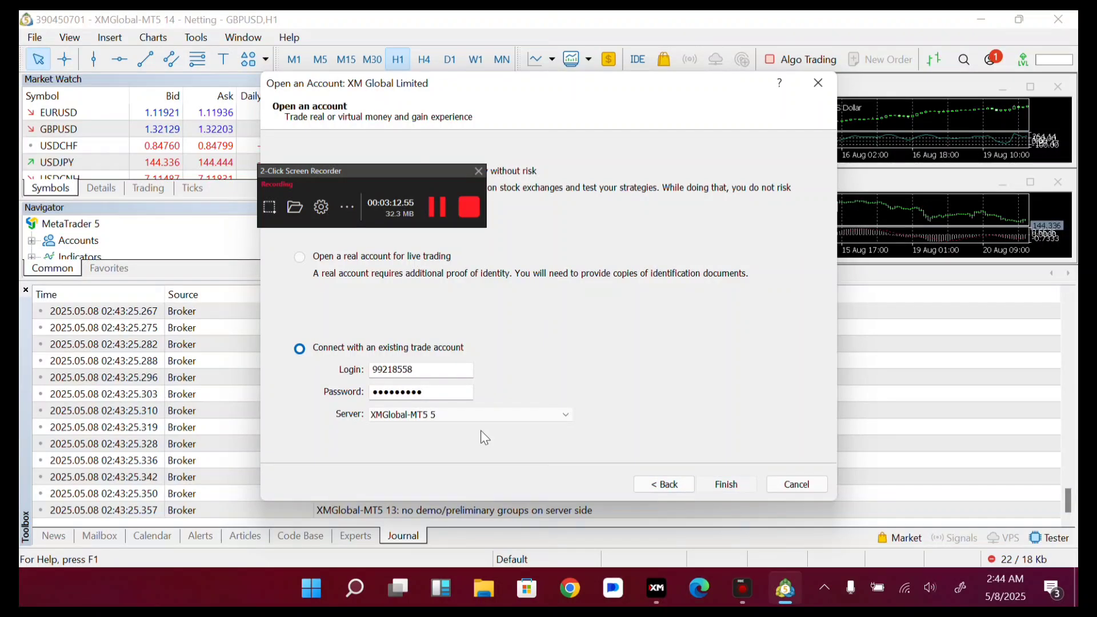
{"action": "left_click", "coordinate": [725, 485]}
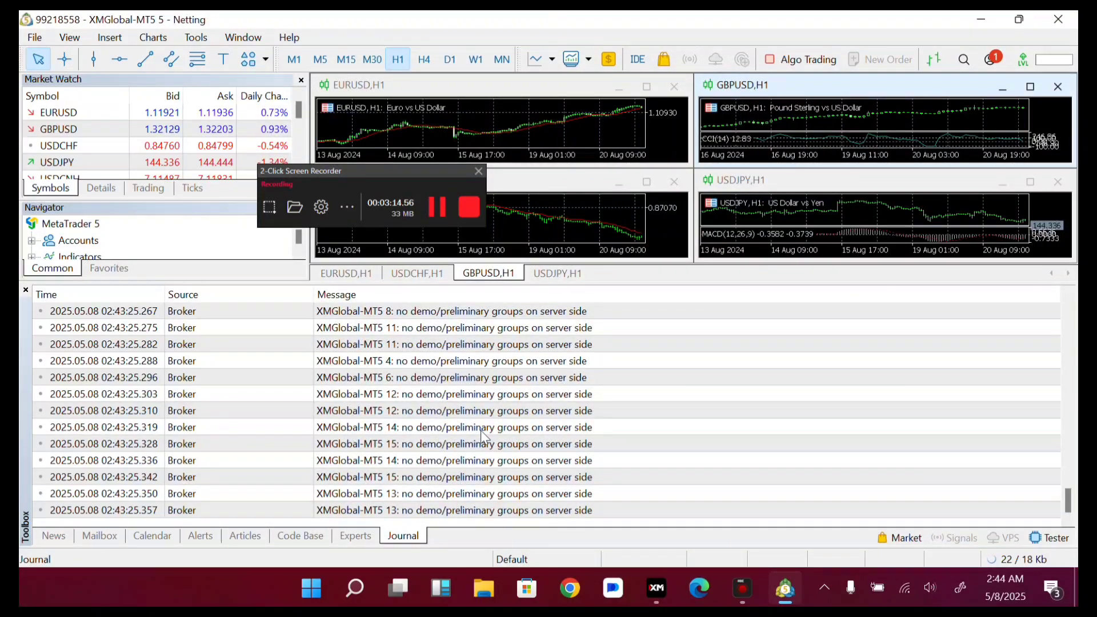